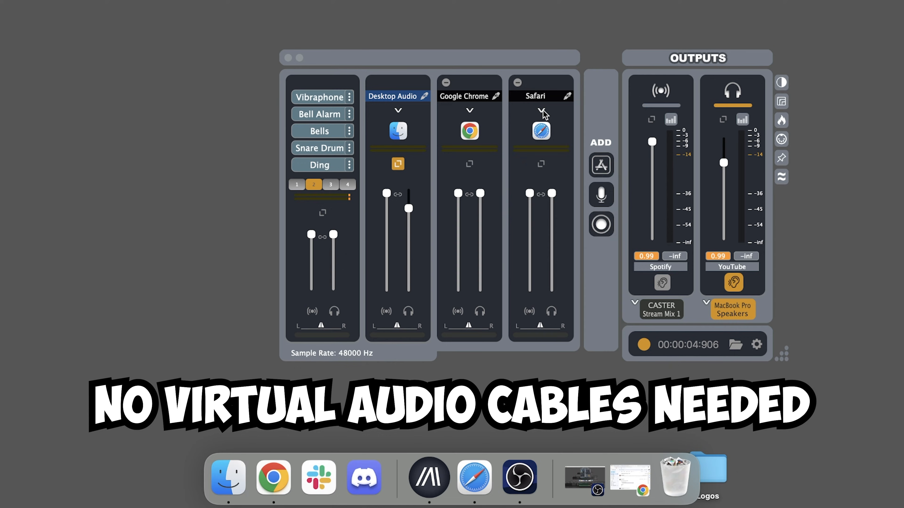
- Switch the second channel's source from Desktop Audio to Google Chrome in the app list
{"action": "left_click", "coordinate": [496, 95]}
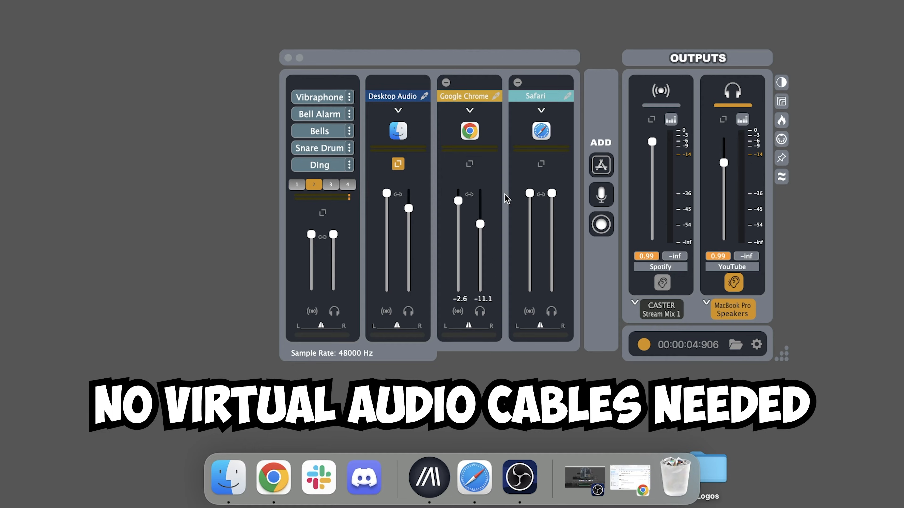
{"action": "left_click", "coordinate": [600, 195]}
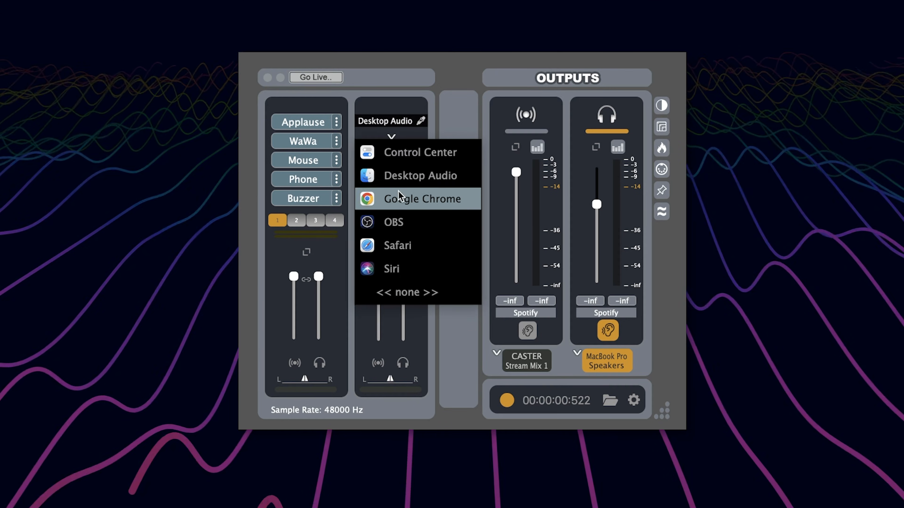
{"action": "left_click", "coordinate": [422, 199]}
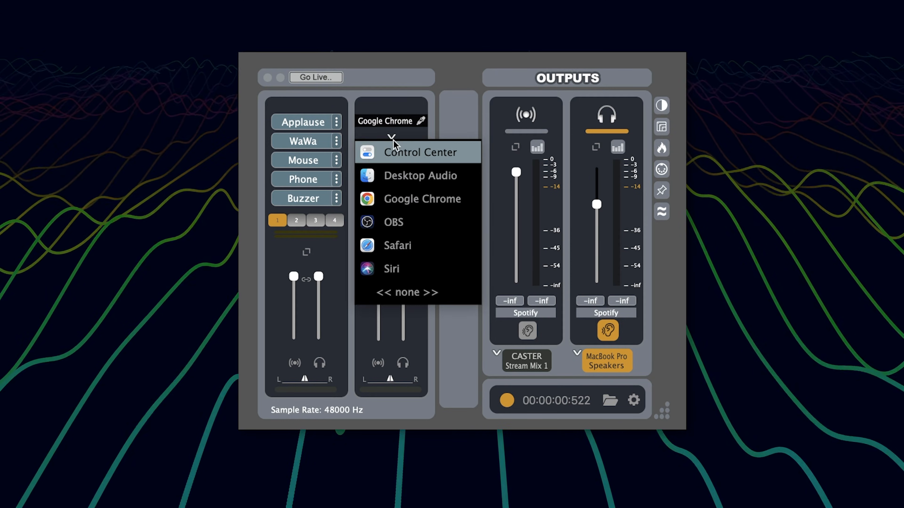
{"action": "left_click", "coordinate": [420, 176]}
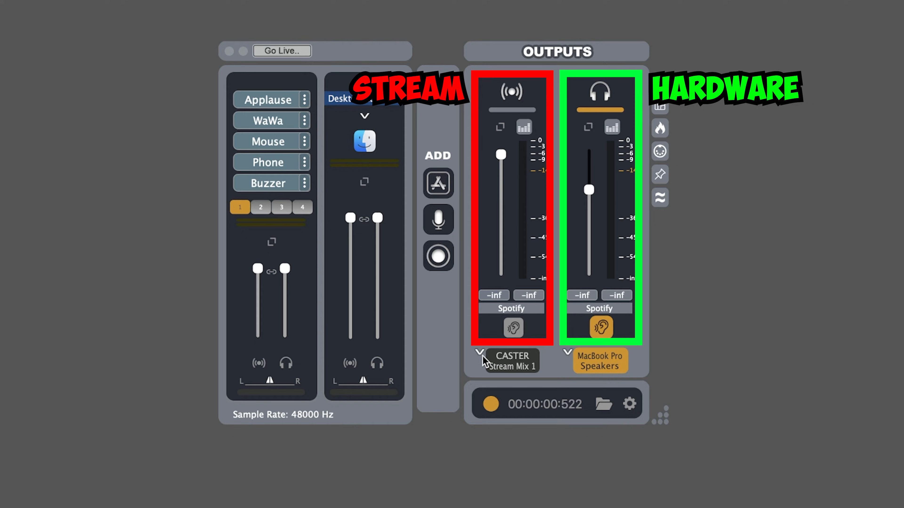
{"action": "left_click", "coordinate": [511, 360]}
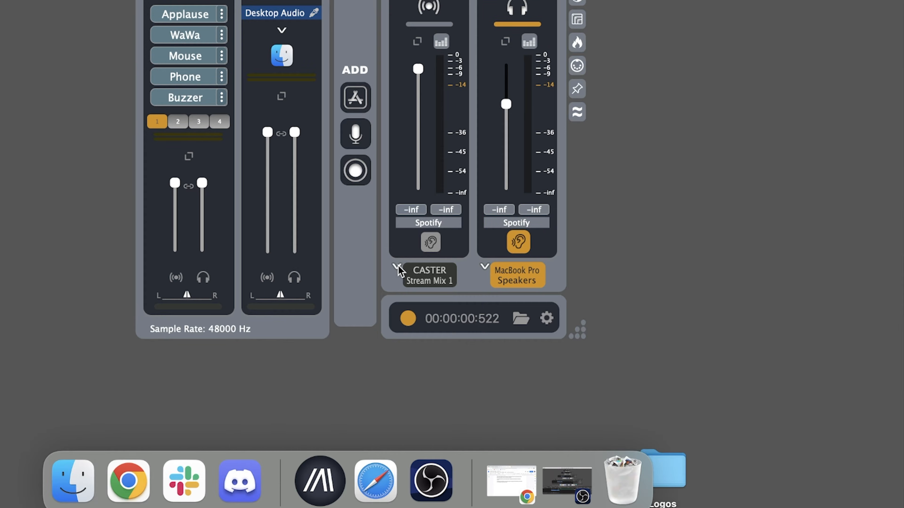
{"action": "left_click", "coordinate": [516, 275]}
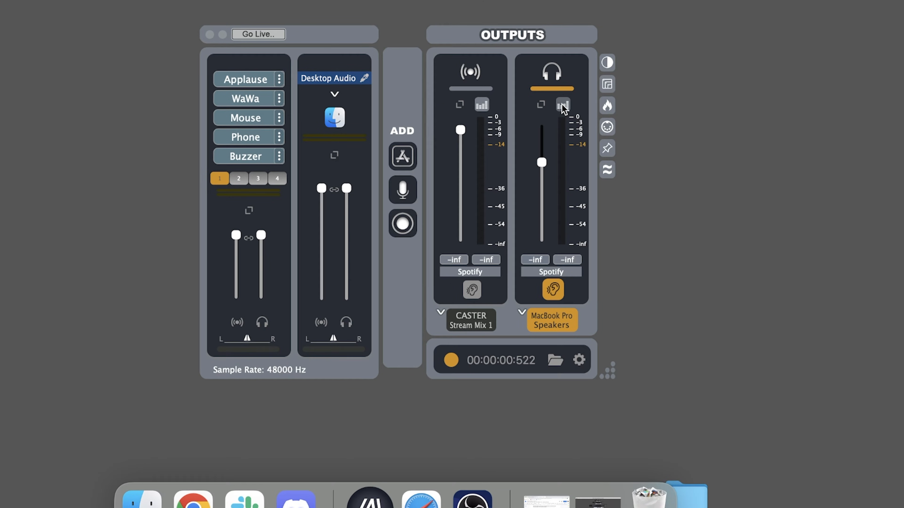
- Change the speakers output loudness target from Spotify to YouTube via the LUFS meter options
{"action": "left_click", "coordinate": [562, 105]}
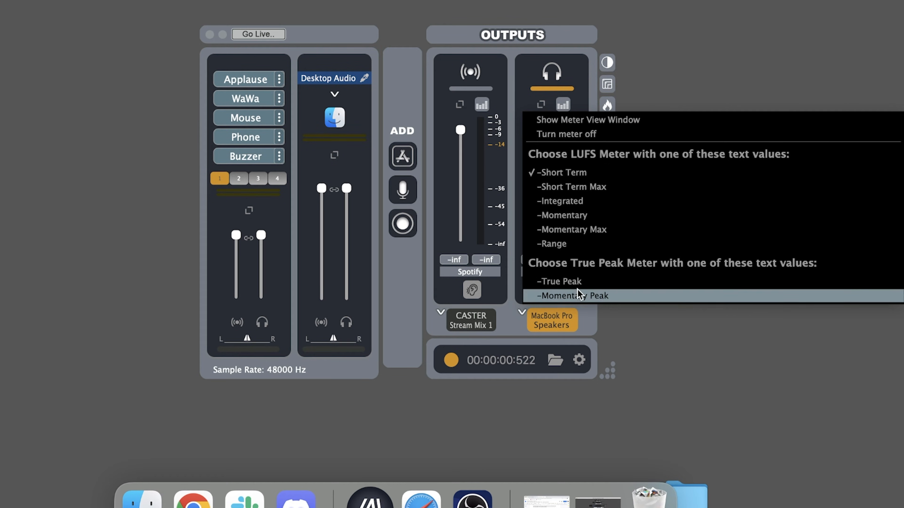
{"action": "mouse_move", "coordinate": [584, 105]}
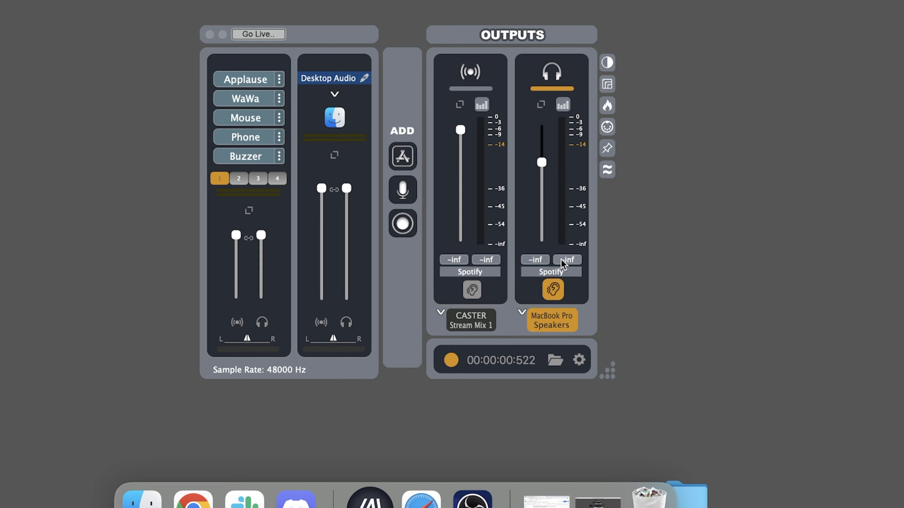
{"action": "mouse_move", "coordinate": [542, 273]}
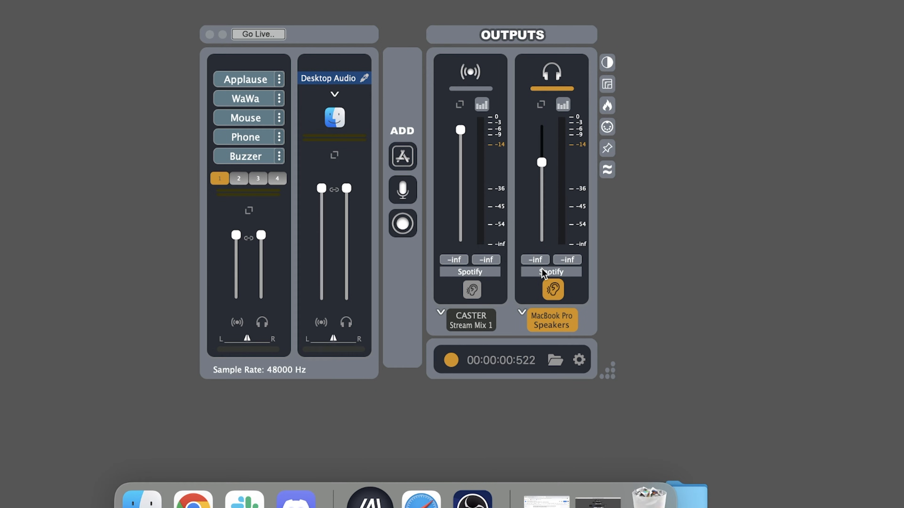
{"action": "left_click", "coordinate": [550, 272]}
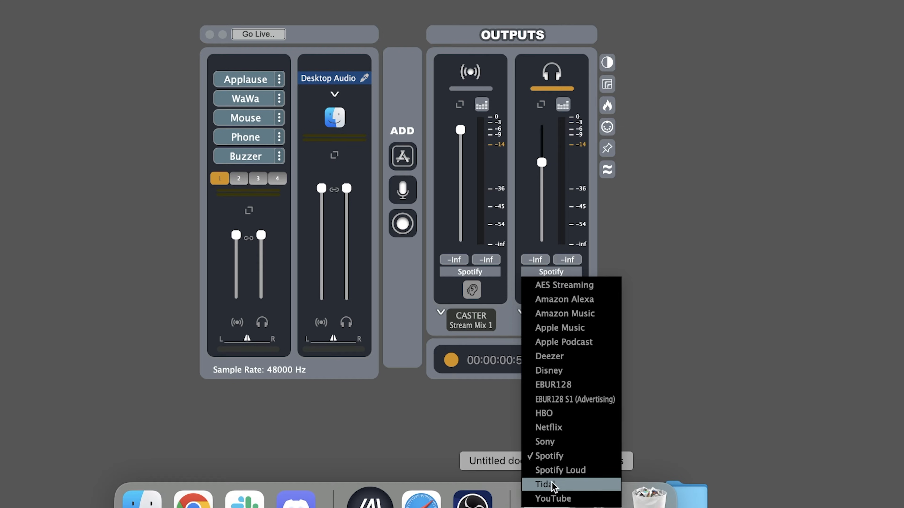
{"action": "left_click", "coordinate": [553, 498]}
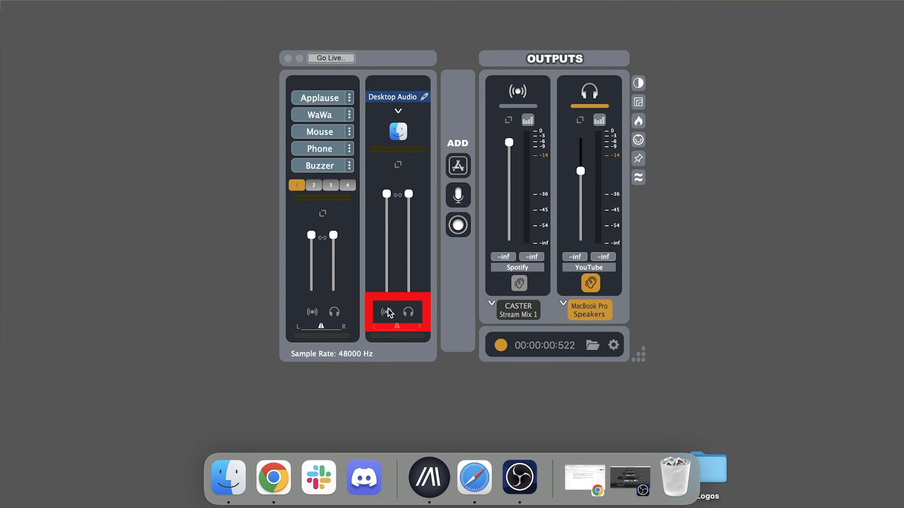
{"action": "left_click", "coordinate": [408, 311]}
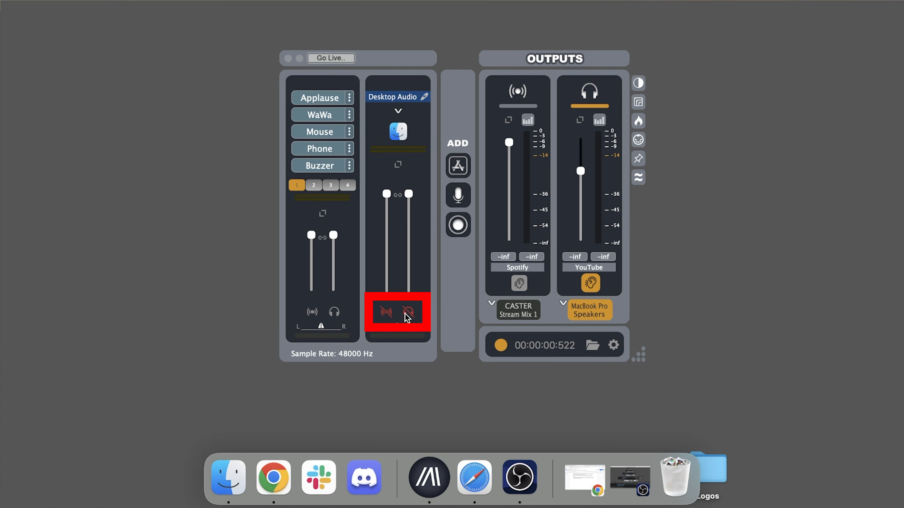
{"action": "left_click", "coordinate": [408, 311]}
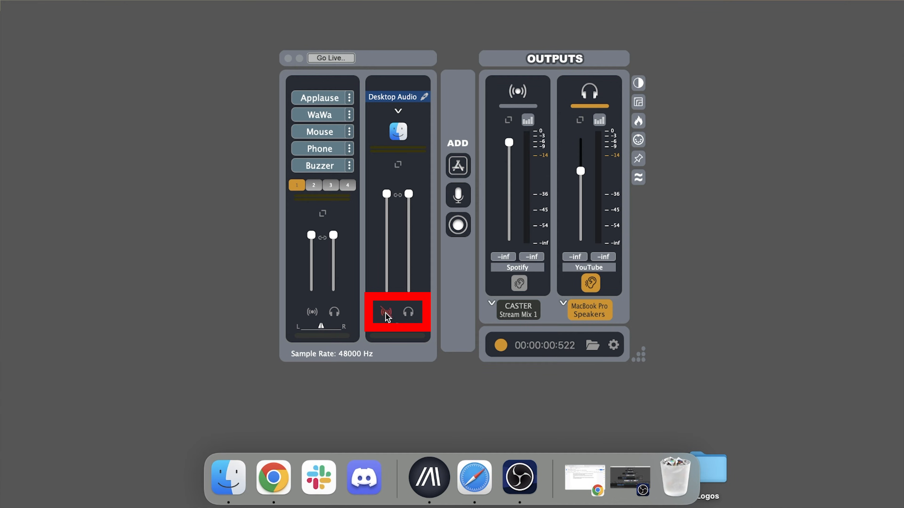
{"action": "left_click", "coordinate": [385, 312]}
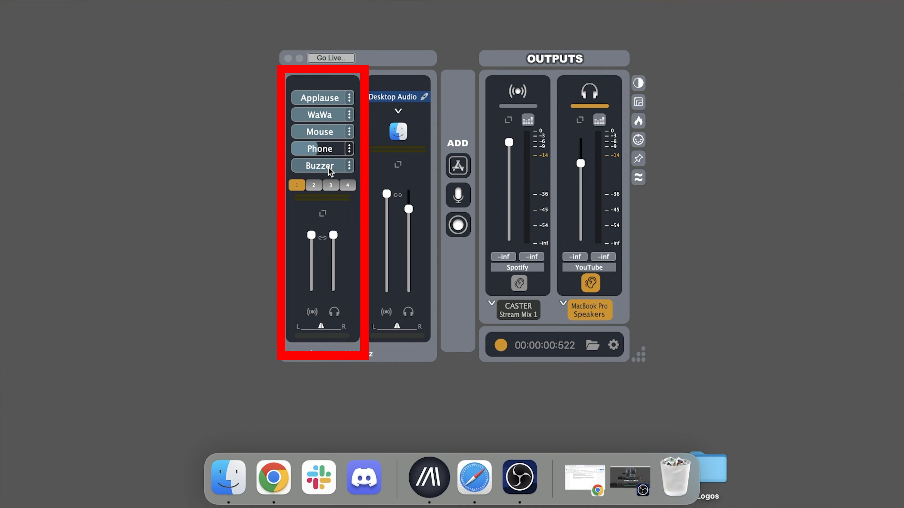
- Play the Buzzer effect, then the Ding effect twice on the soundboard
{"action": "left_click", "coordinate": [314, 185]}
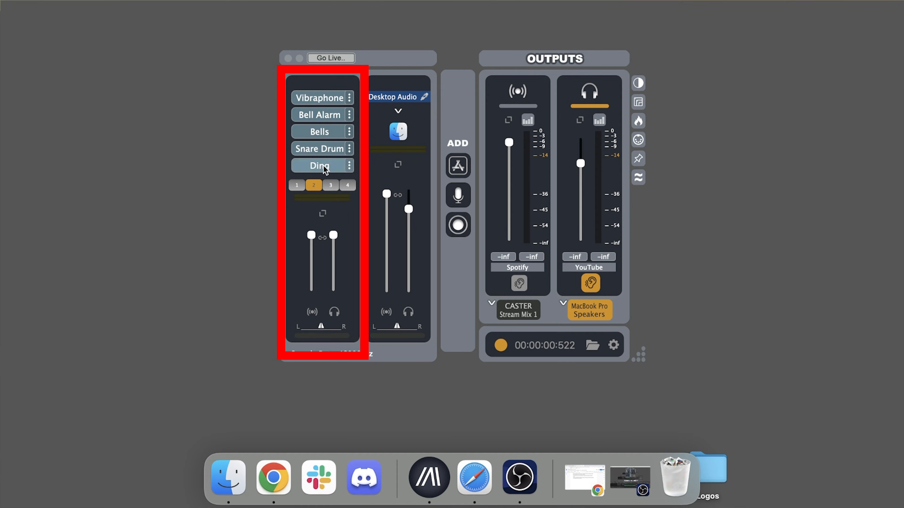
{"action": "left_click", "coordinate": [318, 167]}
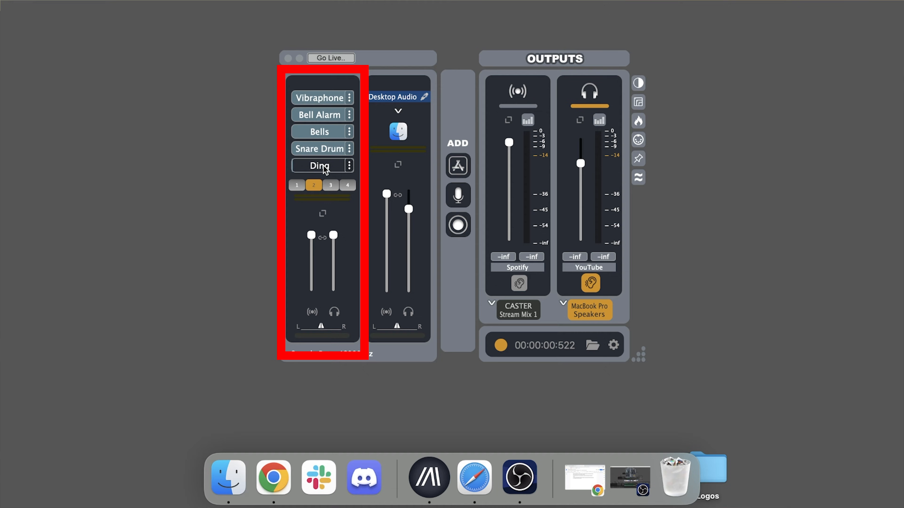
{"action": "left_click", "coordinate": [319, 165]}
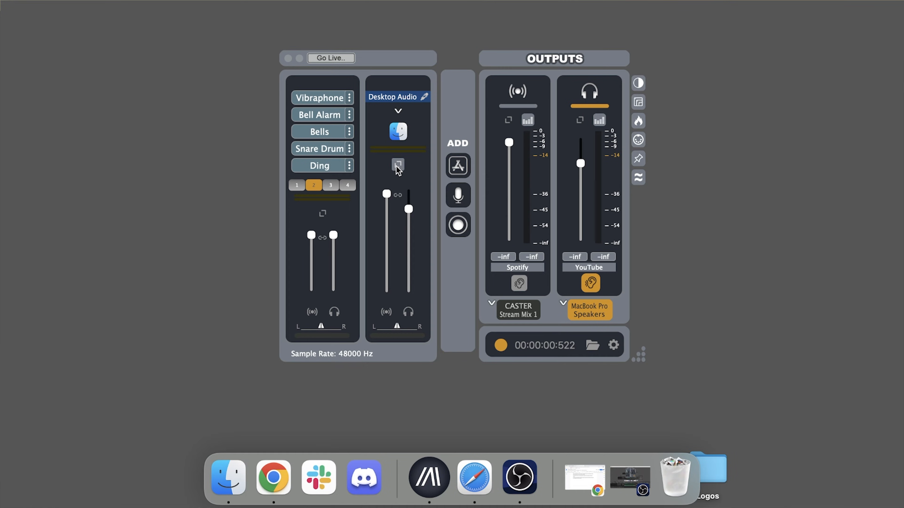
- Add the Voice Purity plug-in to Desktop Audio and browse Apple audio units for the next slot
{"action": "left_click", "coordinate": [397, 166]}
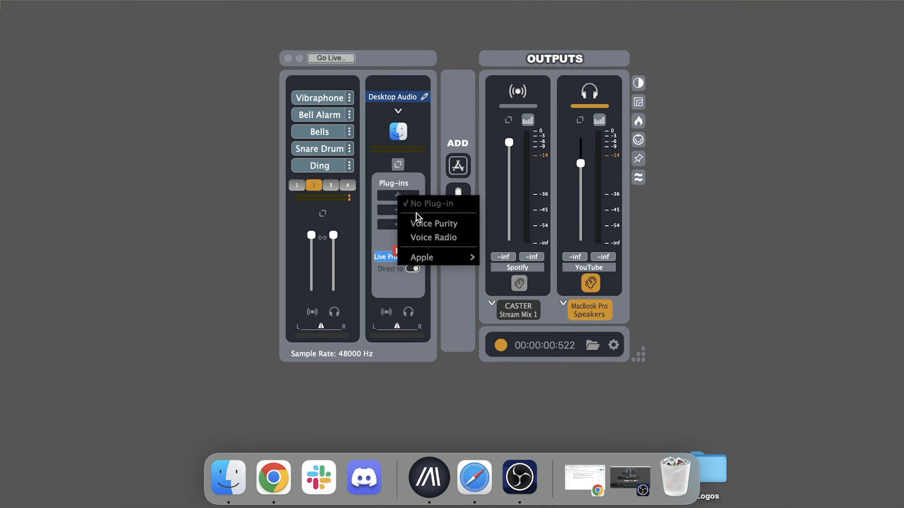
{"action": "left_click", "coordinate": [434, 223]}
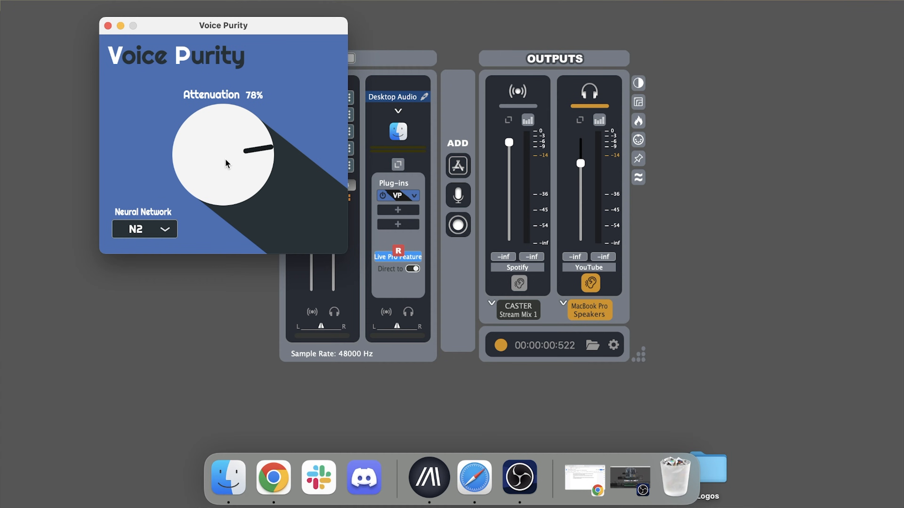
{"action": "left_click", "coordinate": [106, 25]}
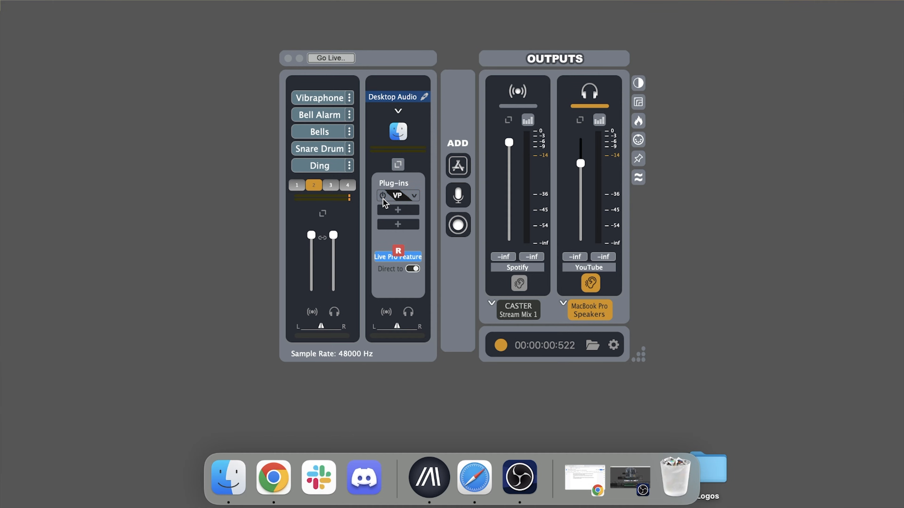
{"action": "left_click", "coordinate": [398, 196]}
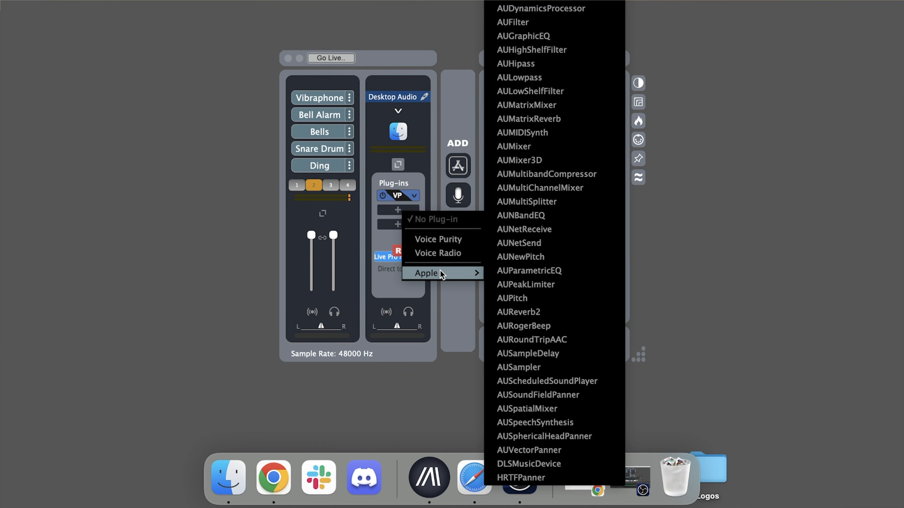
{"action": "left_click", "coordinate": [529, 270]}
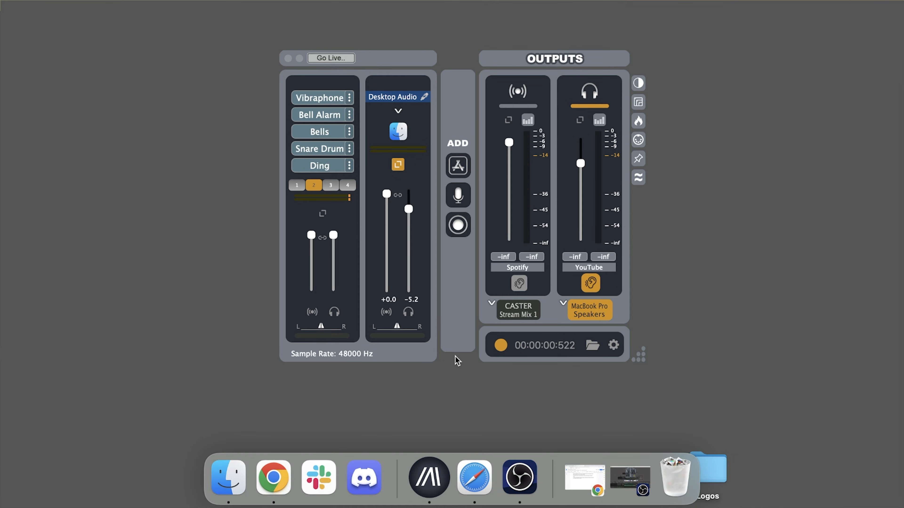
- Record a roughly five-second take of the mix and stop it
{"action": "left_click", "coordinate": [500, 345]}
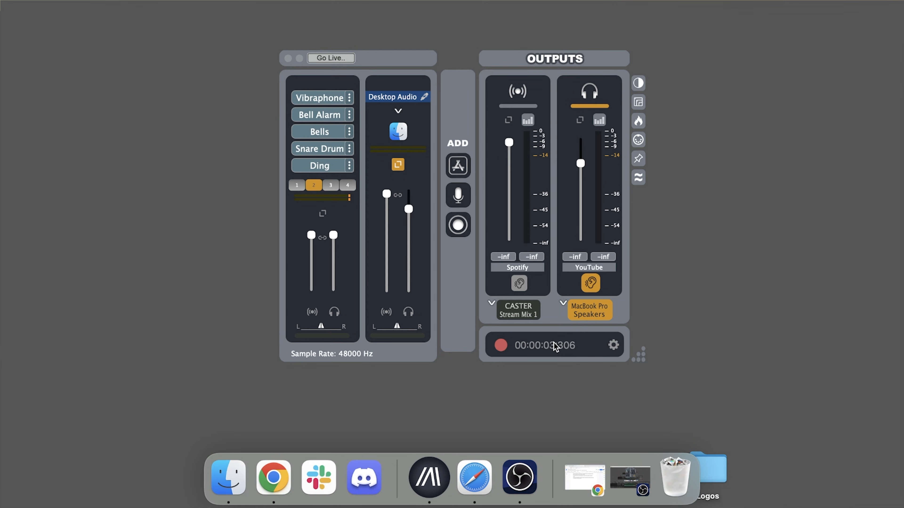
{"action": "left_click", "coordinate": [500, 345]}
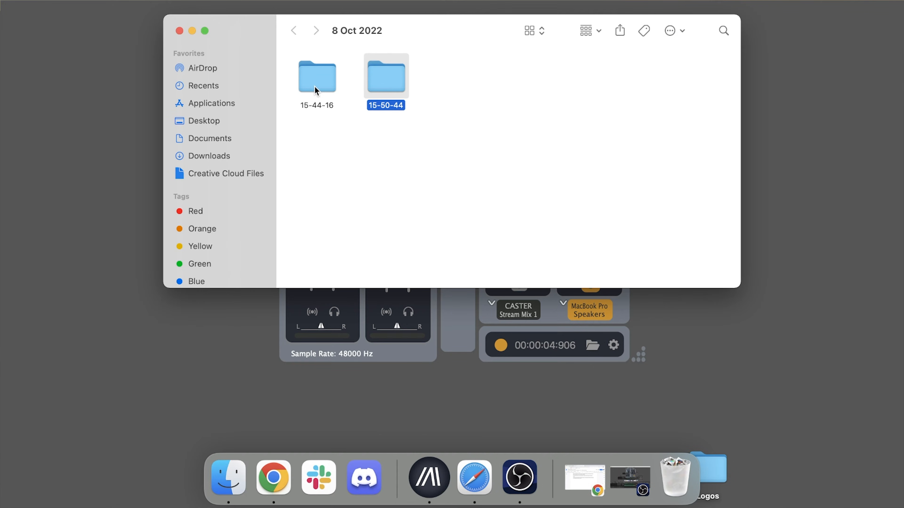
- Inspect the 15-44-16 and 15-50-44 recording folders' MP3 tracks, then return to CASTER
{"action": "double_click", "coordinate": [316, 77]}
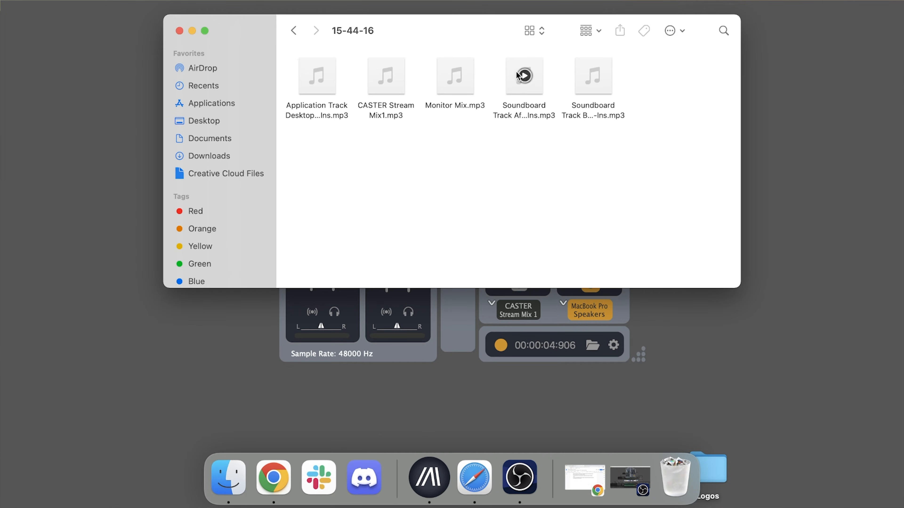
{"action": "left_click", "coordinate": [316, 30]}
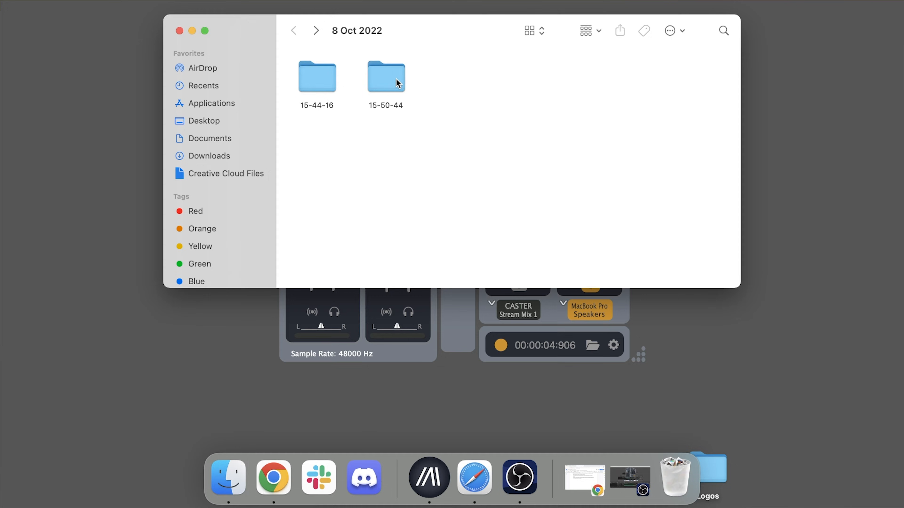
{"action": "double_click", "coordinate": [386, 76]}
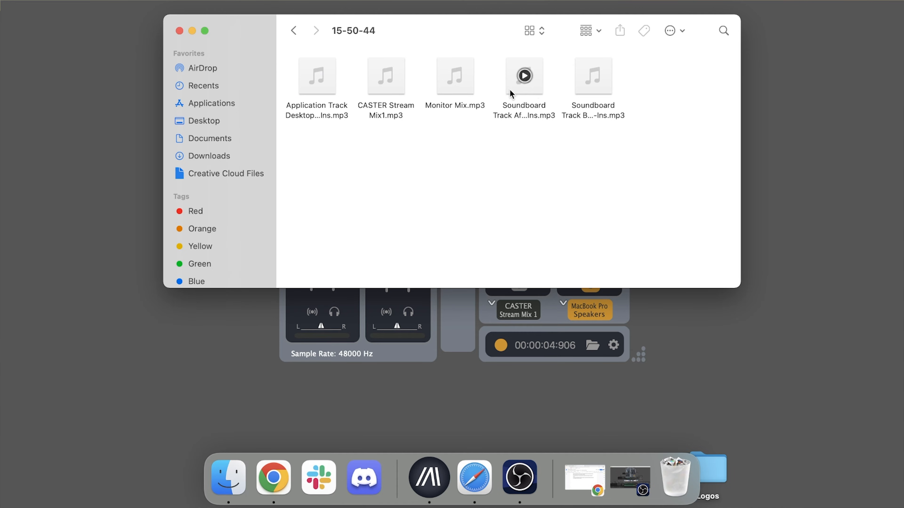
{"action": "left_click", "coordinate": [639, 83]}
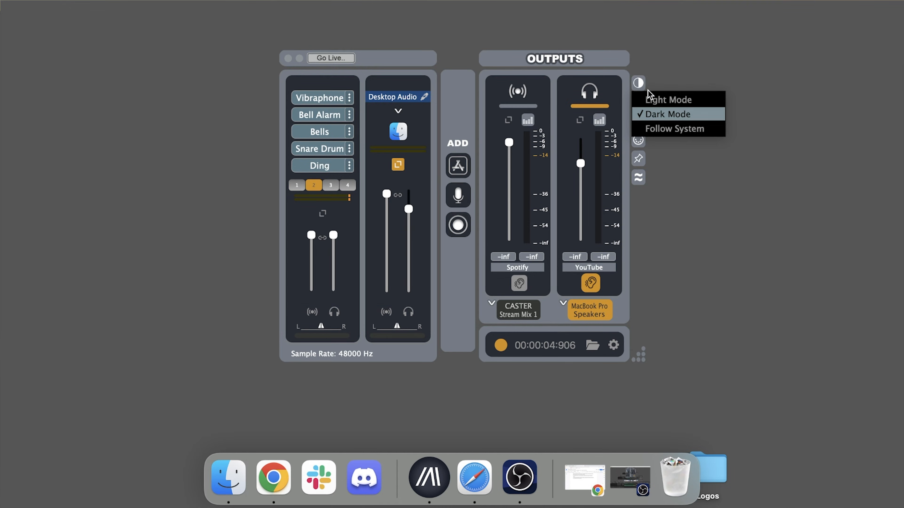
{"action": "left_click", "coordinate": [669, 99]}
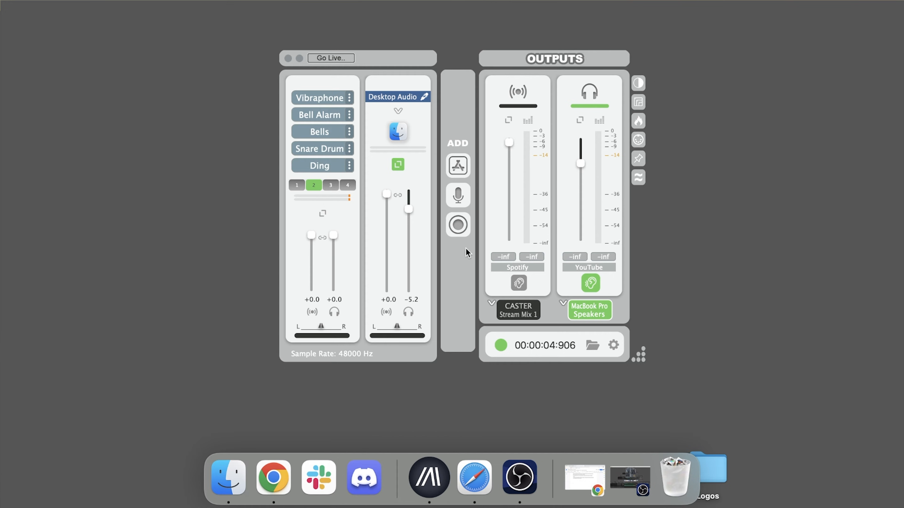
{"action": "left_click", "coordinate": [639, 83]}
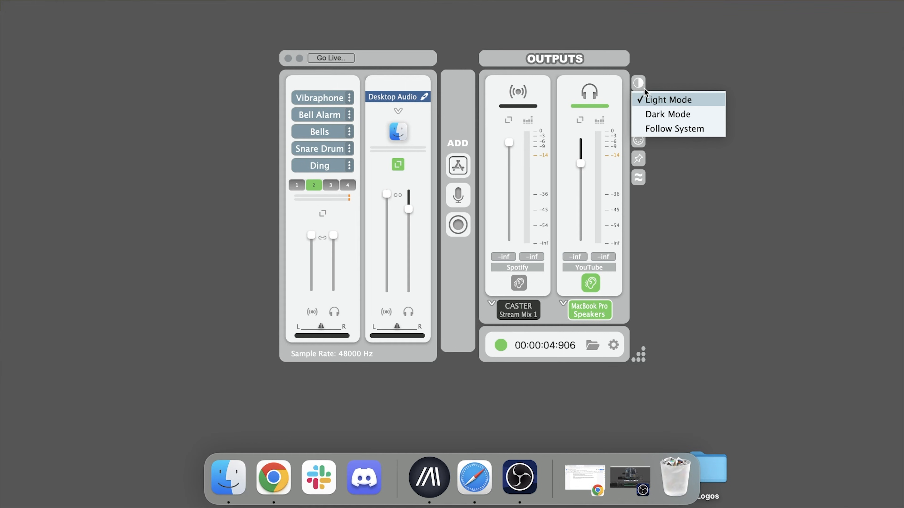
{"action": "left_click", "coordinate": [667, 113]}
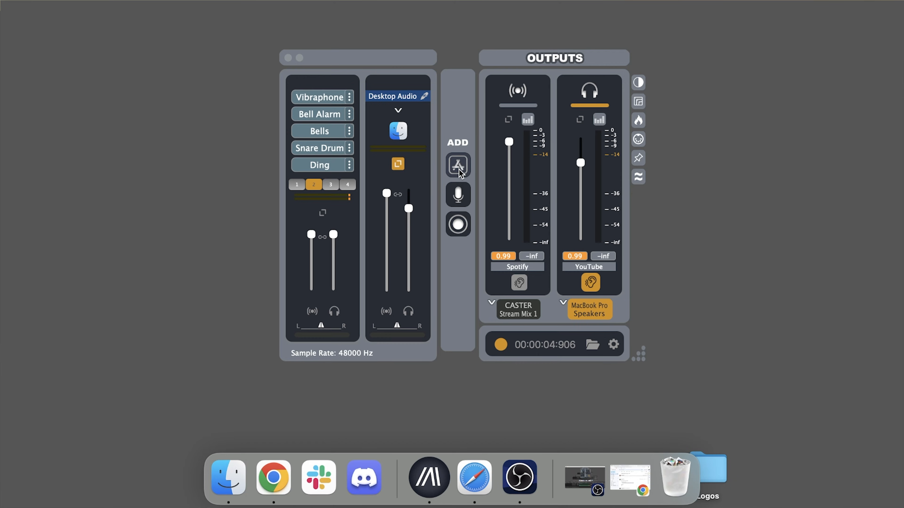
- Add Chrome and Safari tracks, recolour them, and add the MacBook Pro Microphone as mono input
{"action": "left_click", "coordinate": [458, 165]}
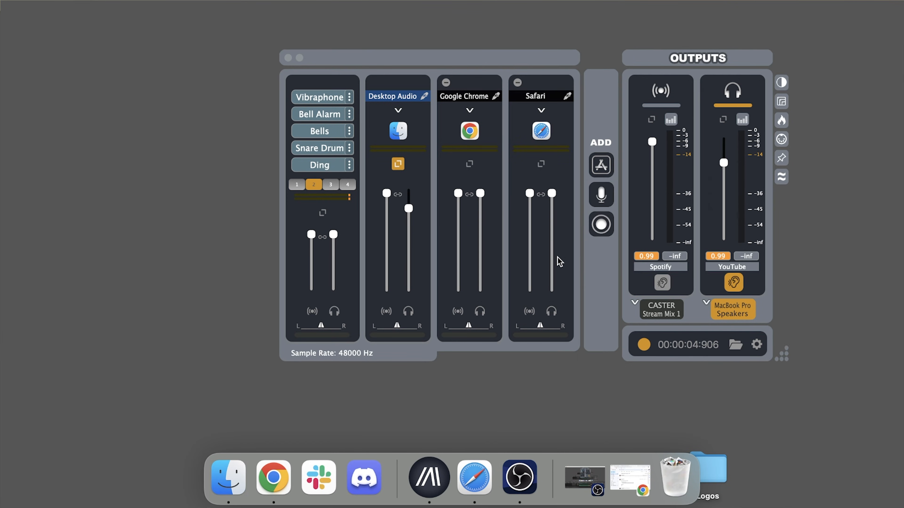
{"action": "mouse_move", "coordinate": [557, 107]}
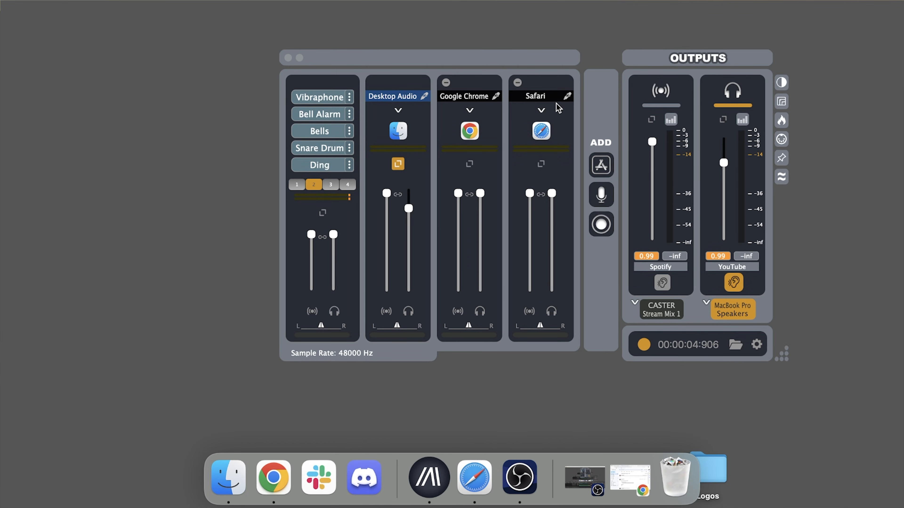
{"action": "left_click", "coordinate": [567, 96]}
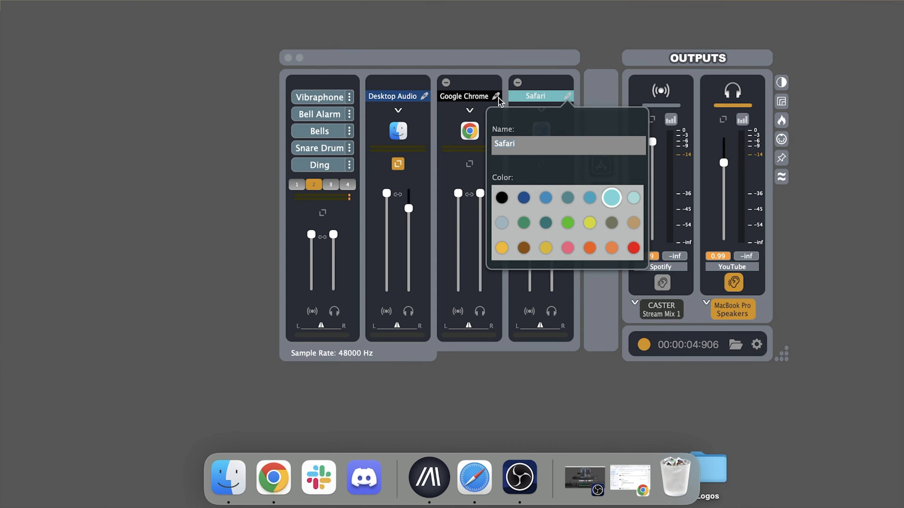
{"action": "left_click", "coordinate": [497, 96]}
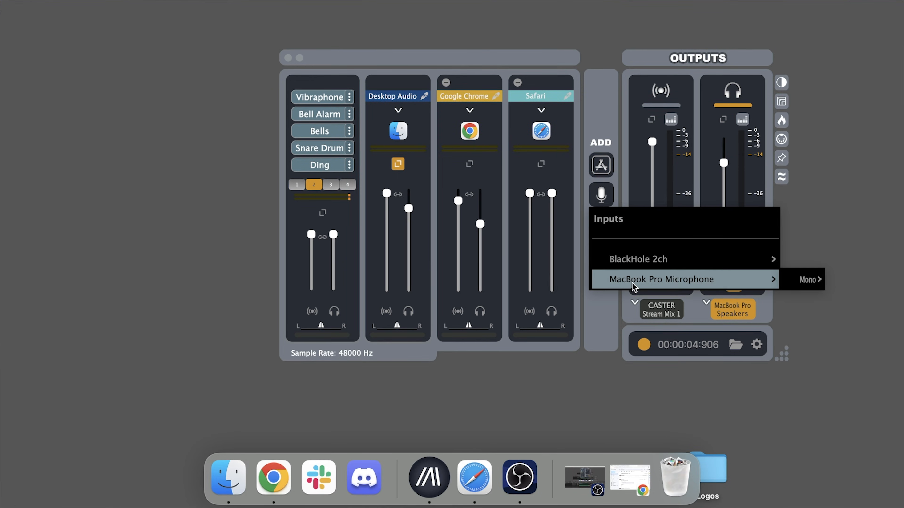
{"action": "left_click", "coordinate": [660, 279]}
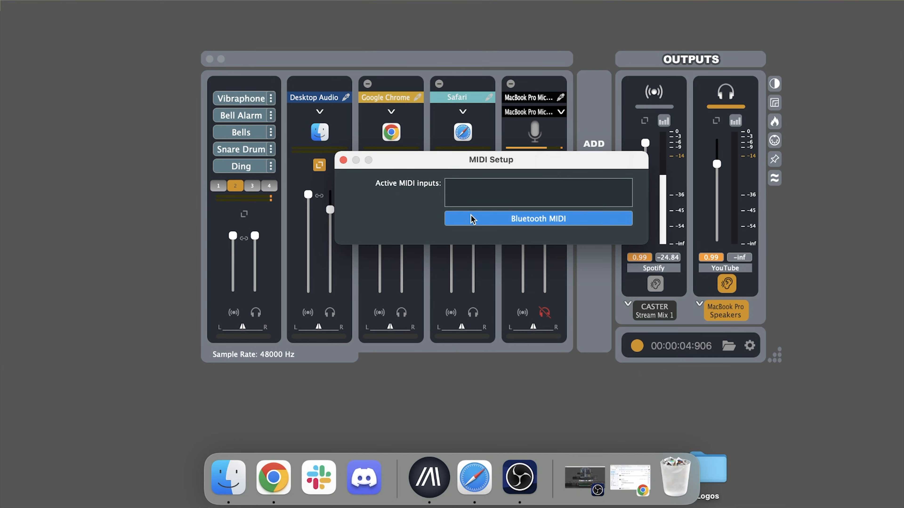
- Start Bluetooth MIDI connection and grant CASTER Bluetooth permission
{"action": "left_click", "coordinate": [537, 218]}
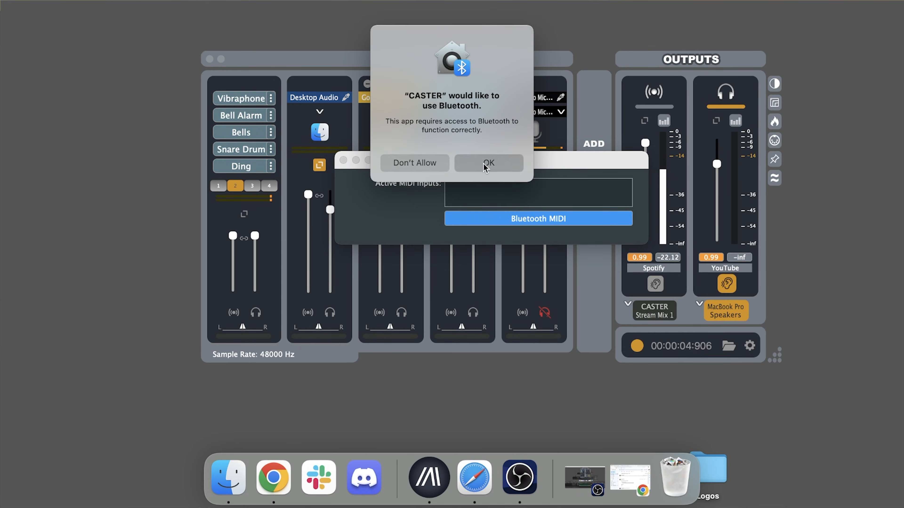
{"action": "left_click", "coordinate": [487, 163]}
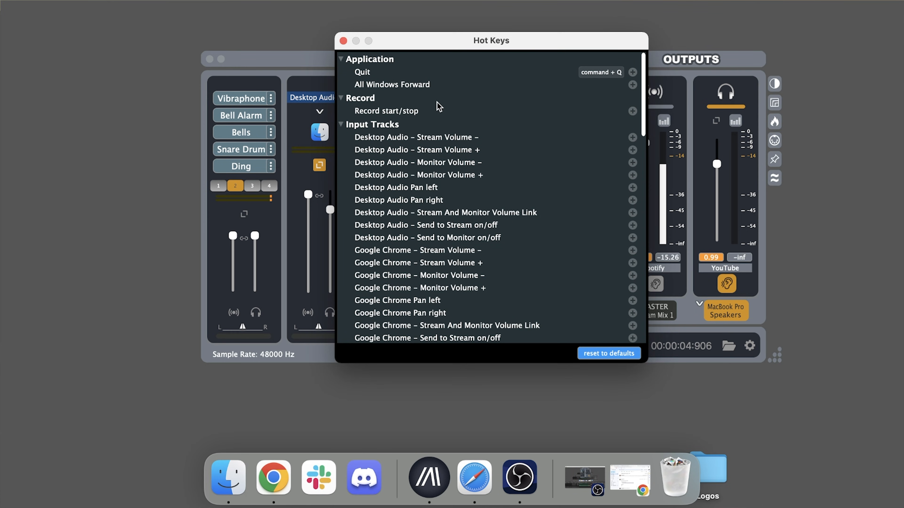
- Scroll through the Hot Keys sections for application, recording, tracks, outputs and soundboard
{"action": "scroll", "scroll_direction": "down", "scroll_amount": 3}
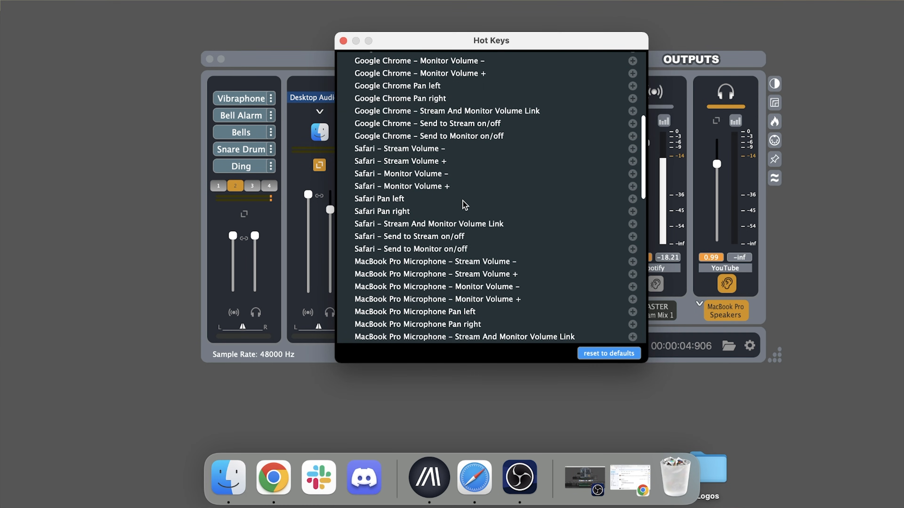
{"action": "scroll", "scroll_direction": "down", "scroll_amount": 3}
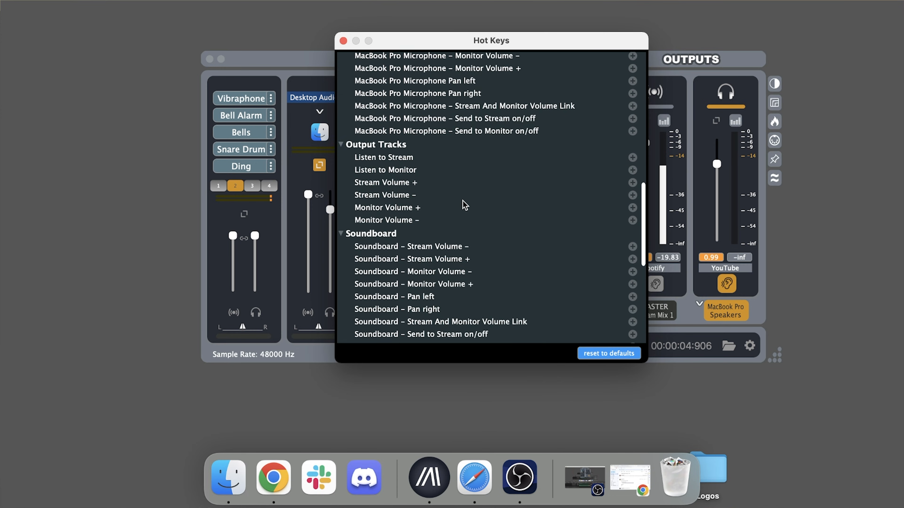
{"action": "scroll", "scroll_direction": "down", "scroll_amount": 3}
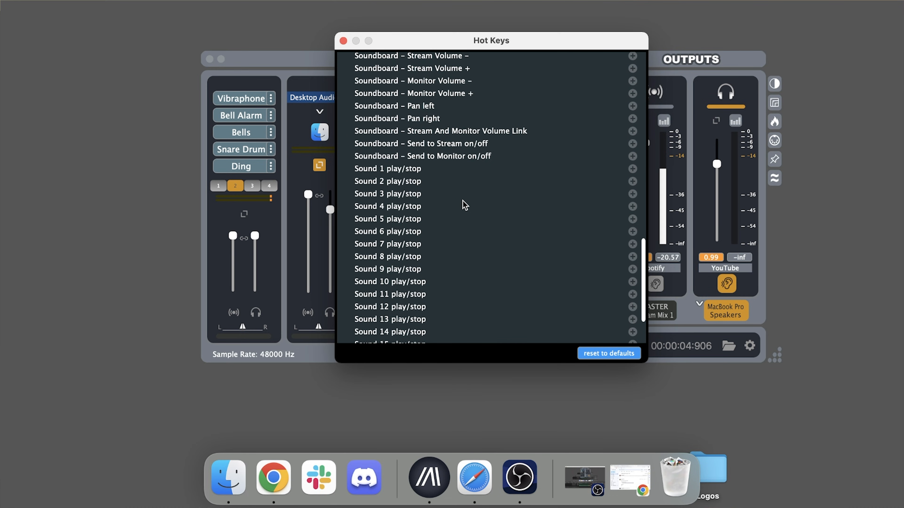
{"action": "scroll", "scroll_direction": "down", "scroll_amount": 3}
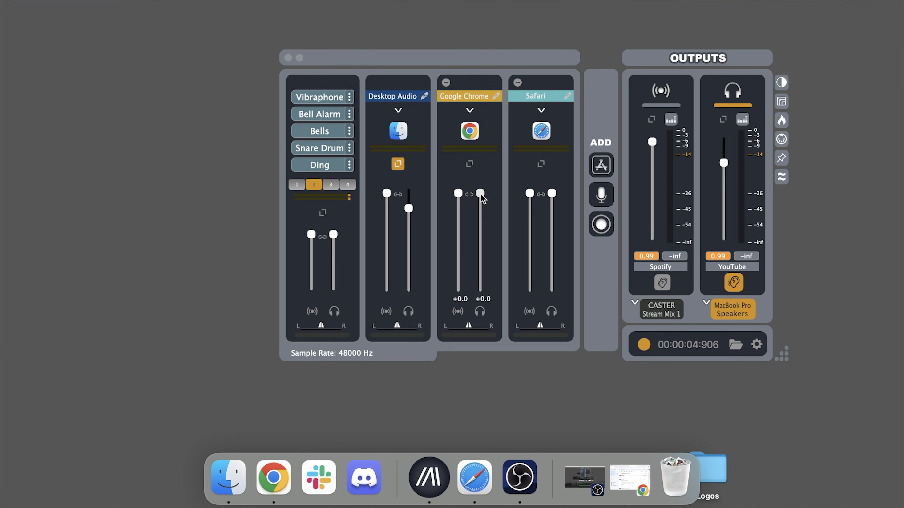
- Lower Google Chrome's monitor fader to -11.1, leaving the stream level at +0.0
{"action": "left_click_drag", "start_coordinate": [481, 193], "coordinate": [480, 223]}
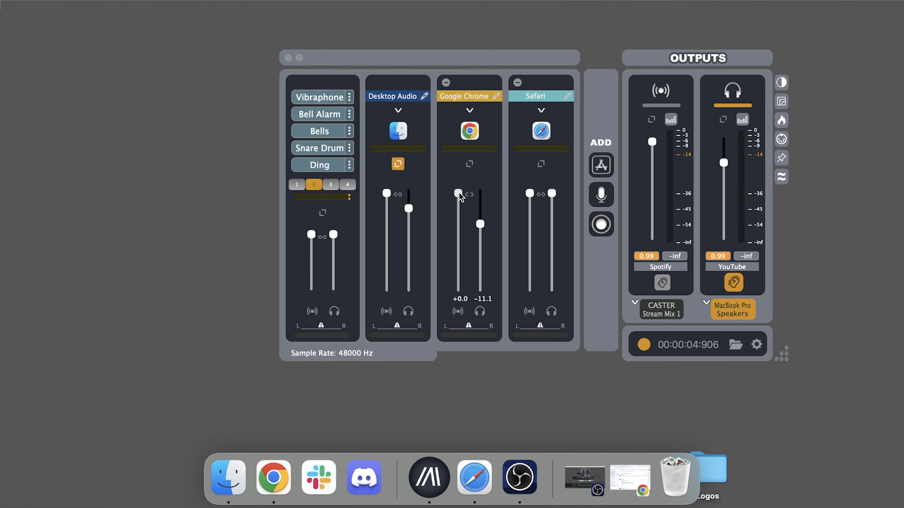